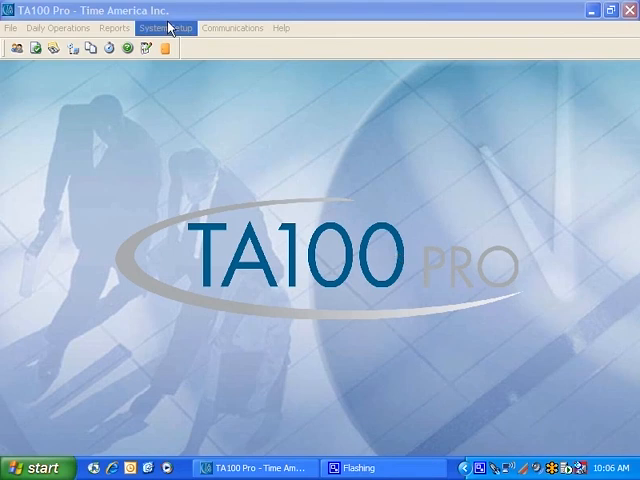
Open the System Setup menu to reveal the Company submenu with Main Company and Divisions.
left_click(165, 27)
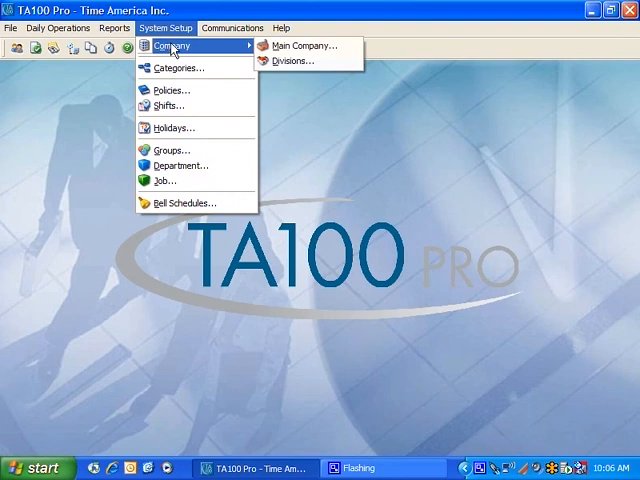
Open System Setup > Company > Main Company to view the General tab details.
left_click(303, 45)
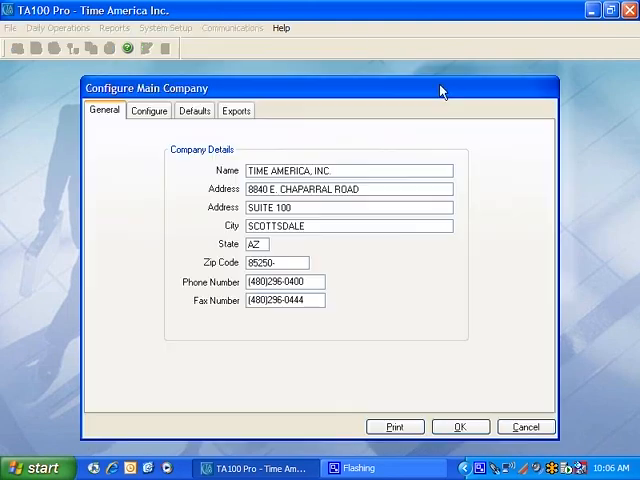
mouse_move(440, 88)
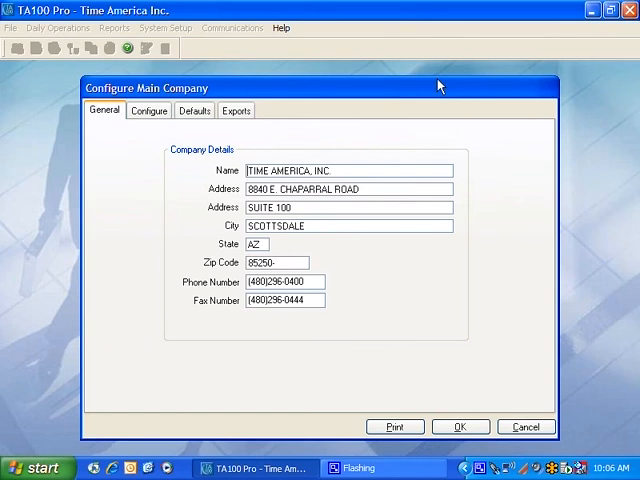
mouse_move(432, 90)
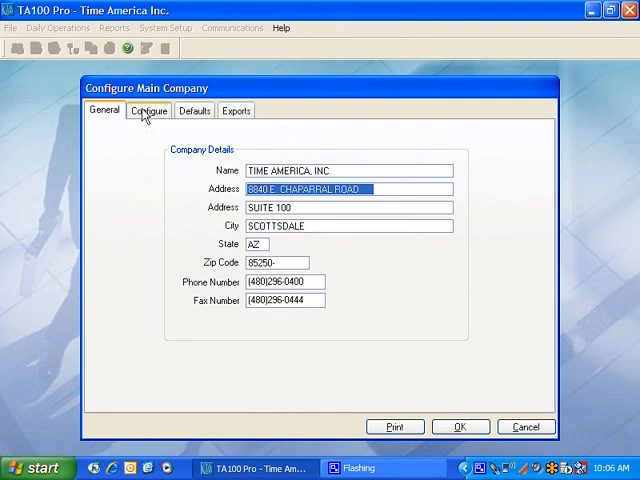
Review the Configure tab's system flag checkboxes, then switch to the Defaults tab.
left_click(149, 110)
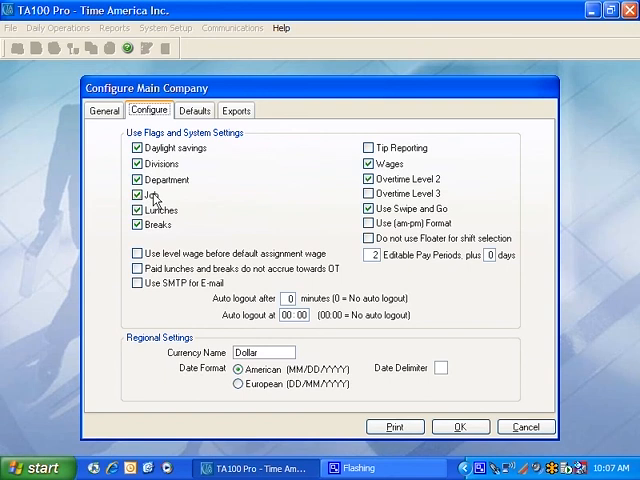
left_click(194, 110)
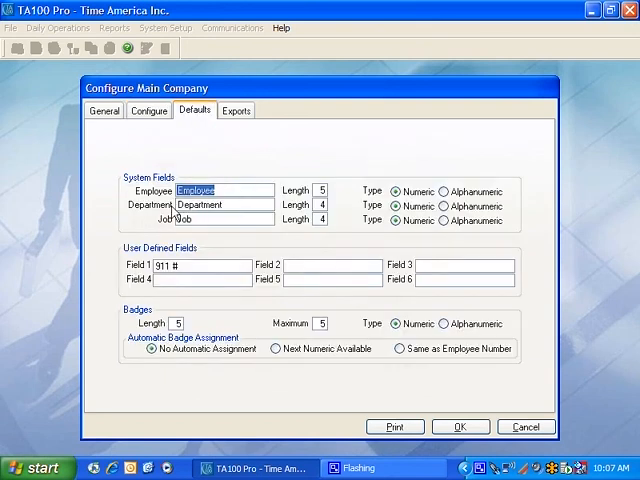
Return to the Configure tab to go over Use Flags and System Settings.
left_click(148, 110)
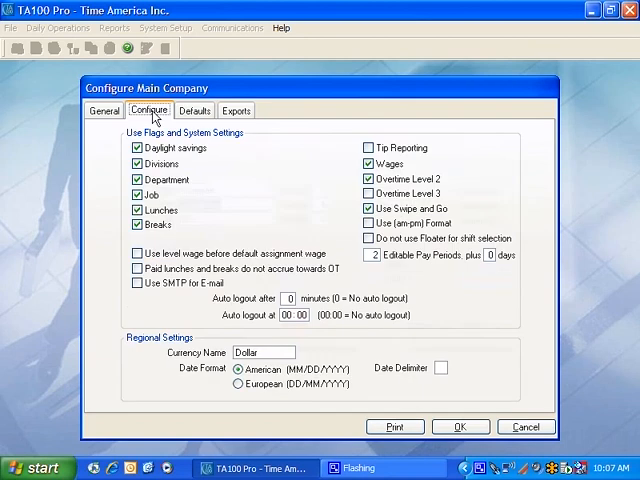
mouse_move(170, 215)
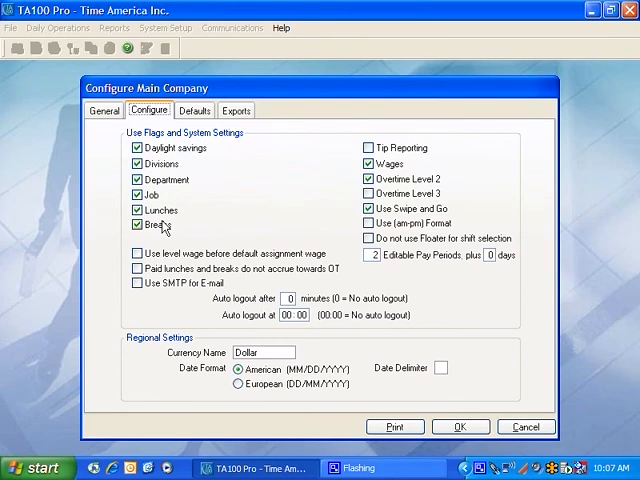
mouse_move(160, 210)
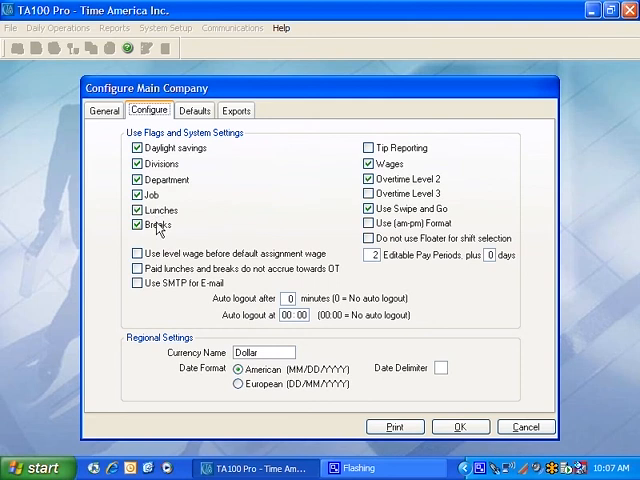
mouse_move(160, 232)
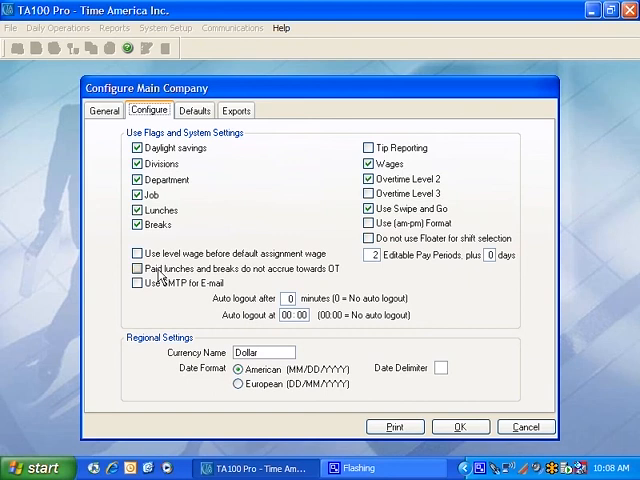
mouse_move(191, 277)
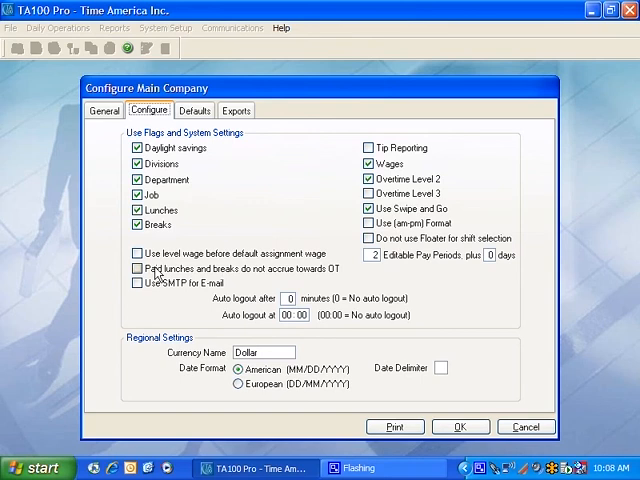
mouse_move(199, 275)
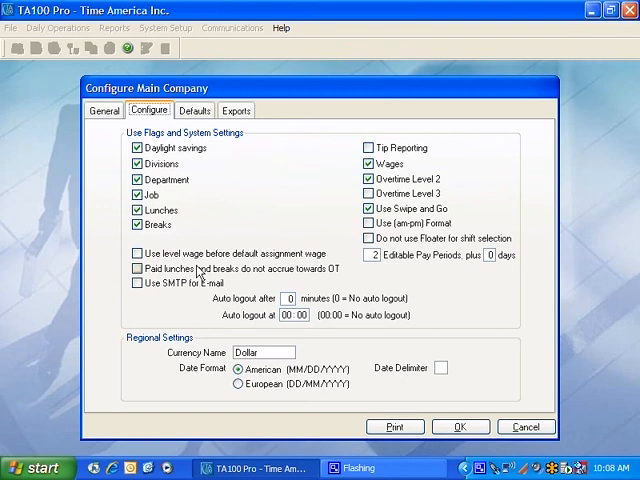
mouse_move(197, 274)
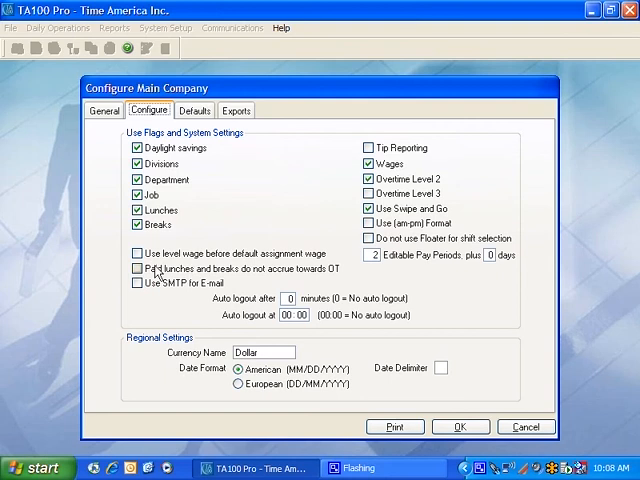
mouse_move(152, 273)
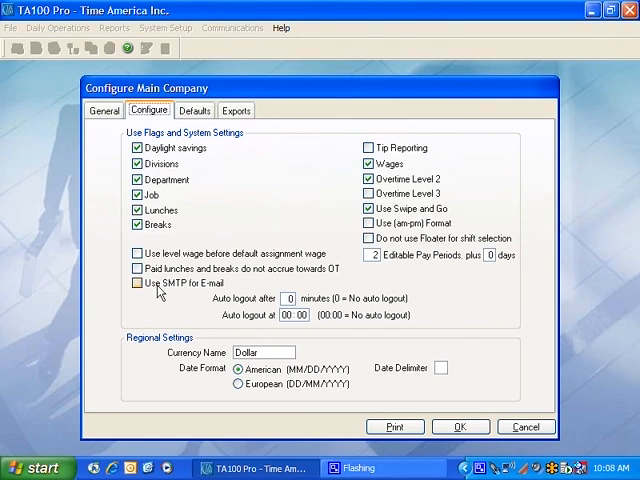
mouse_move(219, 291)
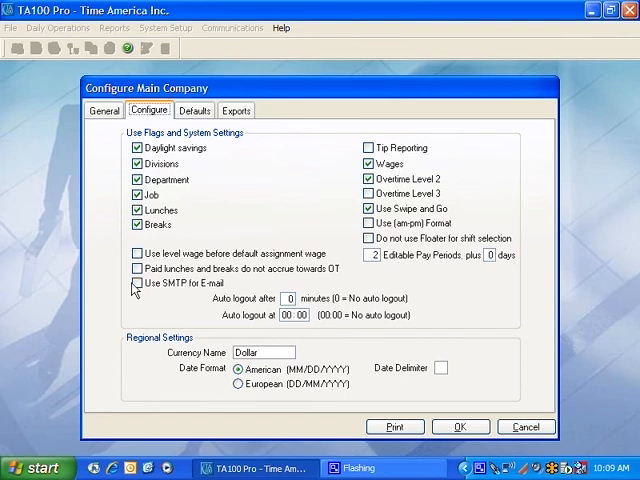
left_click(367, 147)
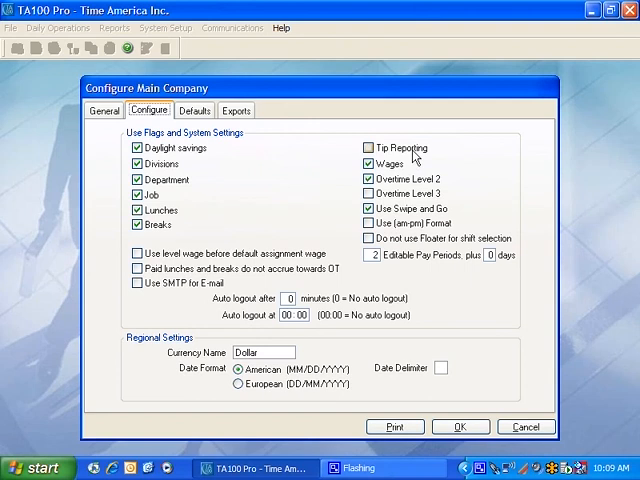
mouse_move(414, 156)
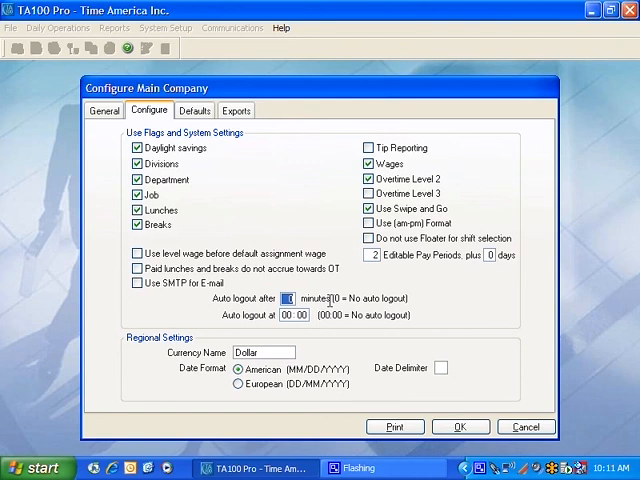
type("30")
left_click(294, 315)
type("22")
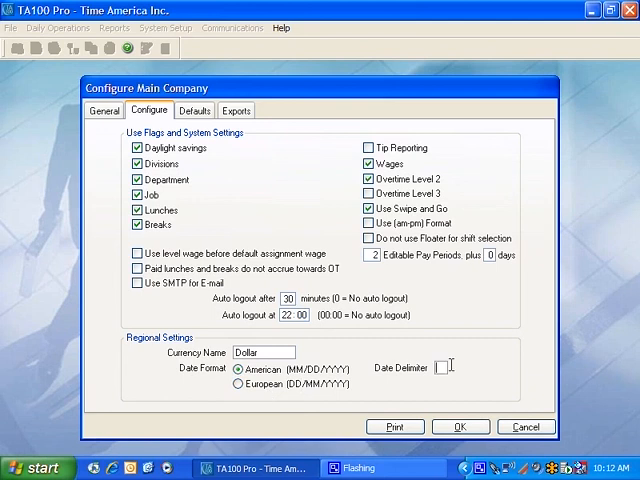
Enter a slash as the date delimiter in the company's Configure settings.
type("-")
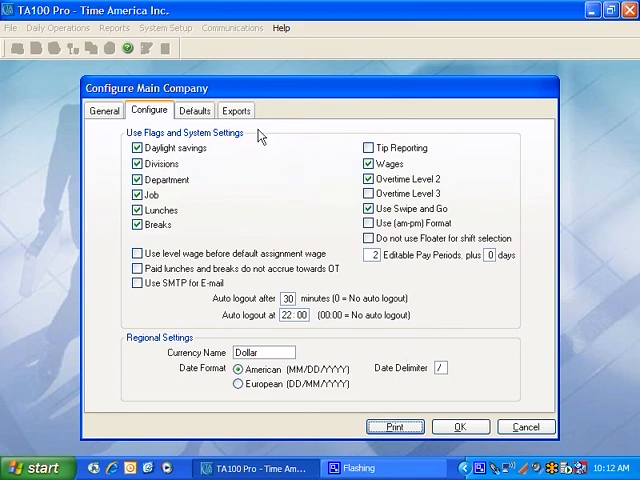
Switch to the Defaults tab showing system fields, user-defined fields and badge settings.
left_click(194, 110)
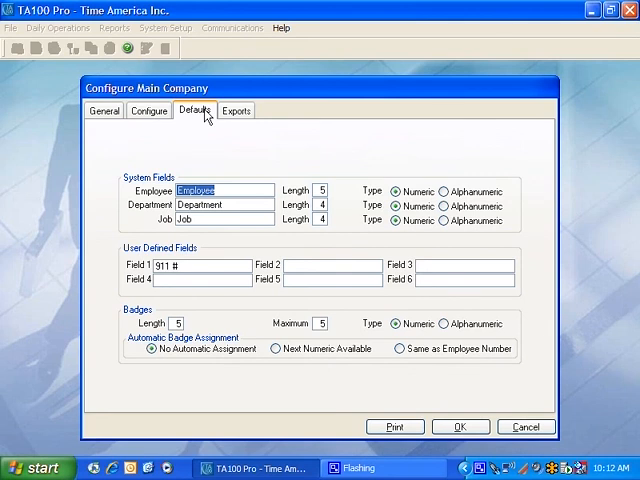
mouse_move(204, 216)
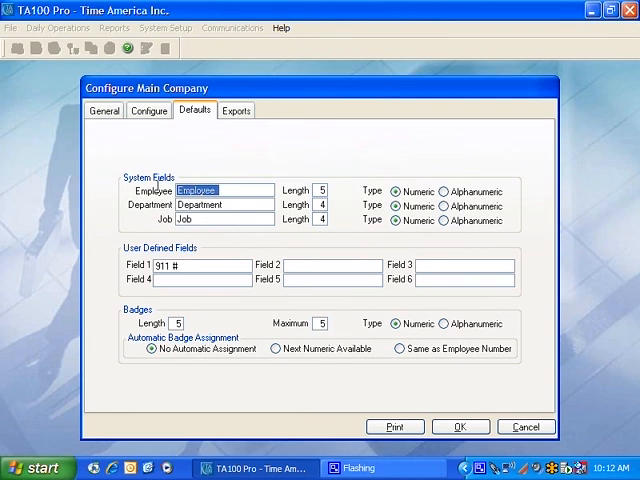
mouse_move(305, 178)
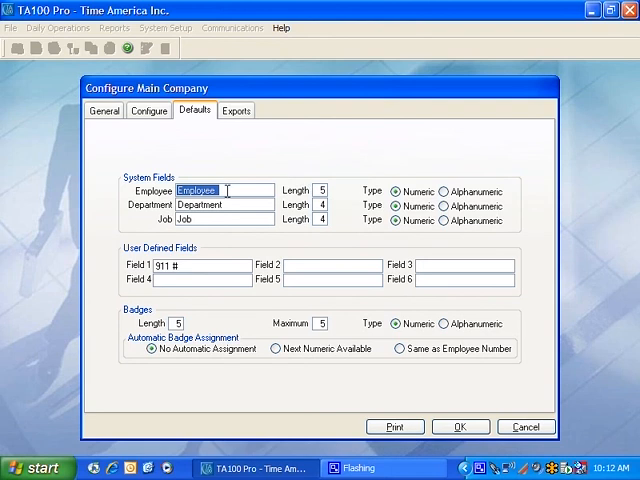
mouse_move(268, 204)
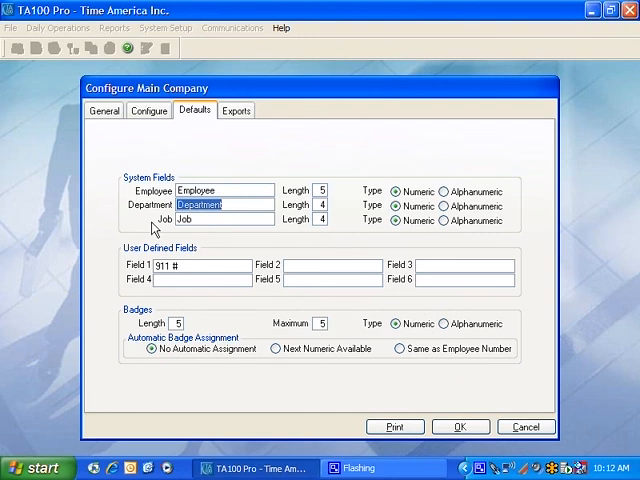
Replace the Department system field name with 'Location'.
type("U")
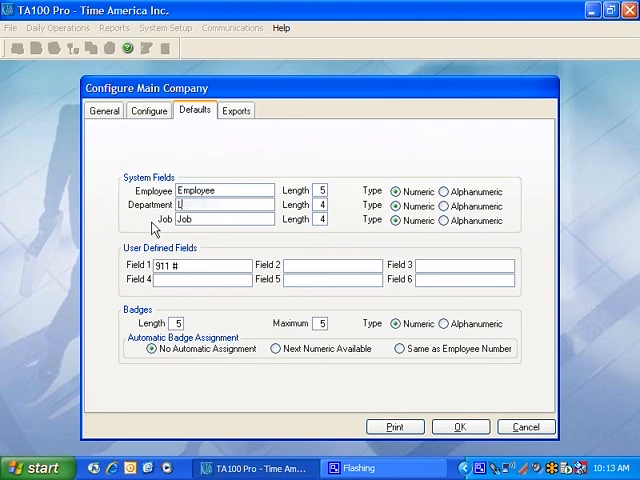
type("Locat")
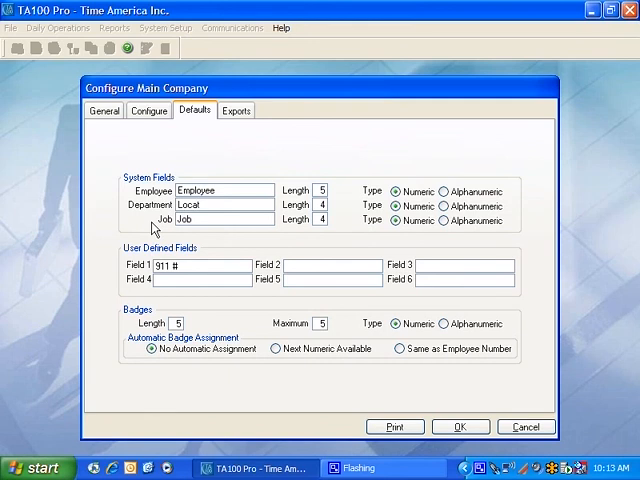
type("ion")
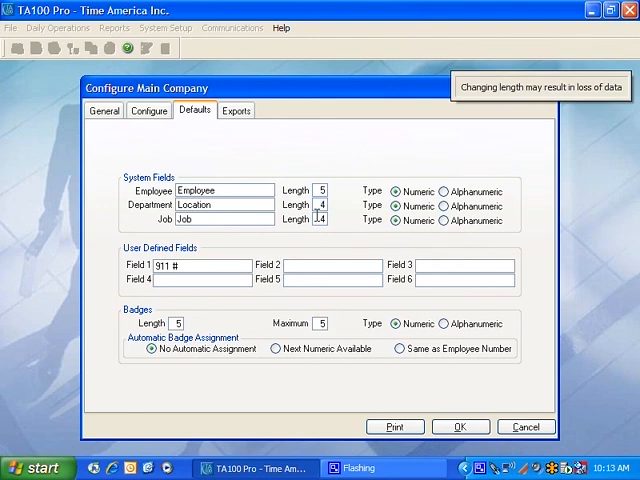
left_click(319, 219)
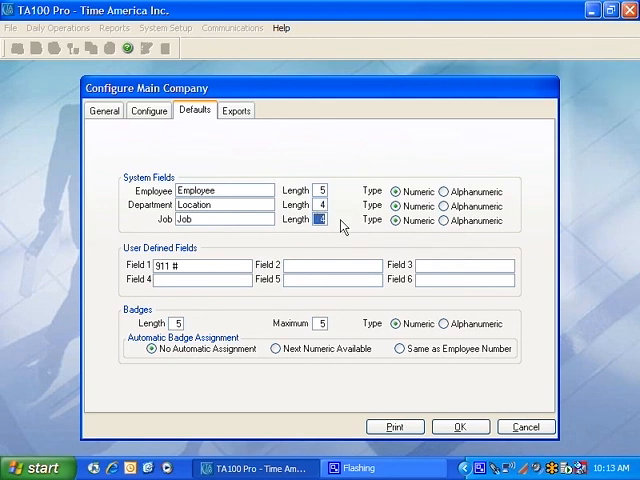
mouse_move(417, 237)
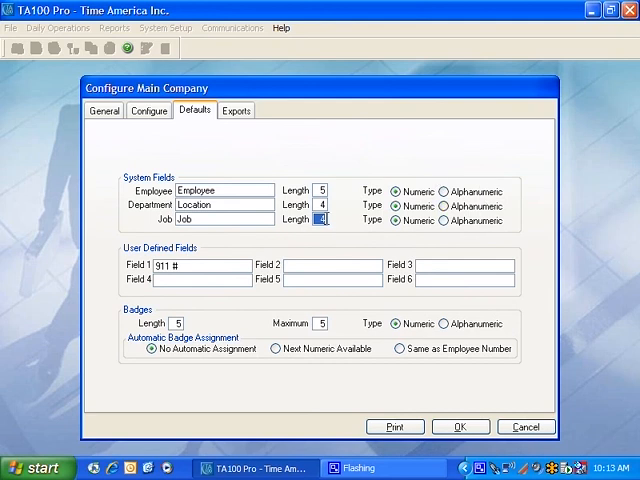
left_click(397, 220)
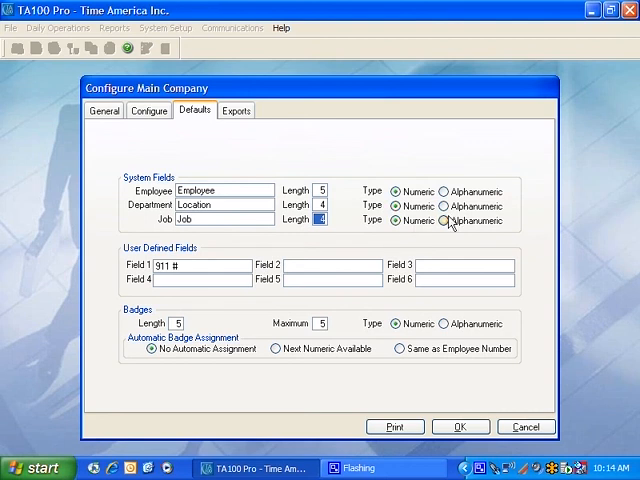
left_click(451, 220)
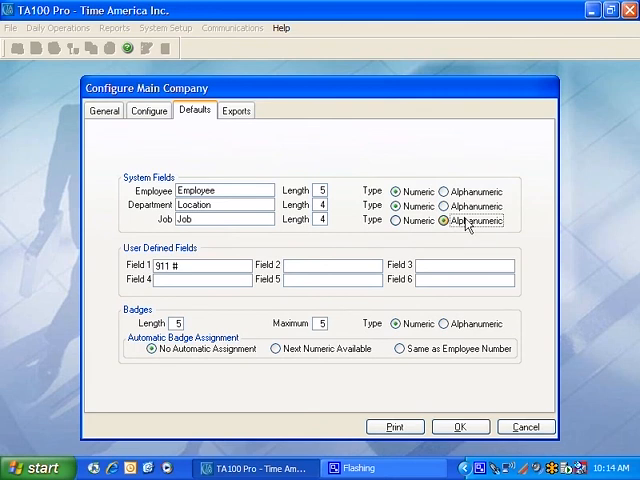
left_click(398, 219)
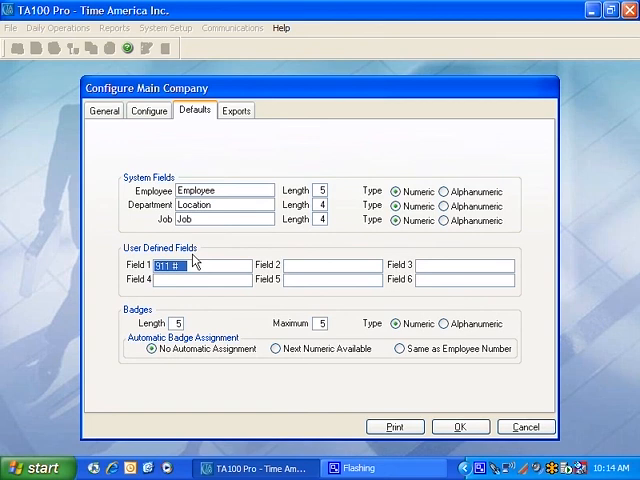
mouse_move(195, 265)
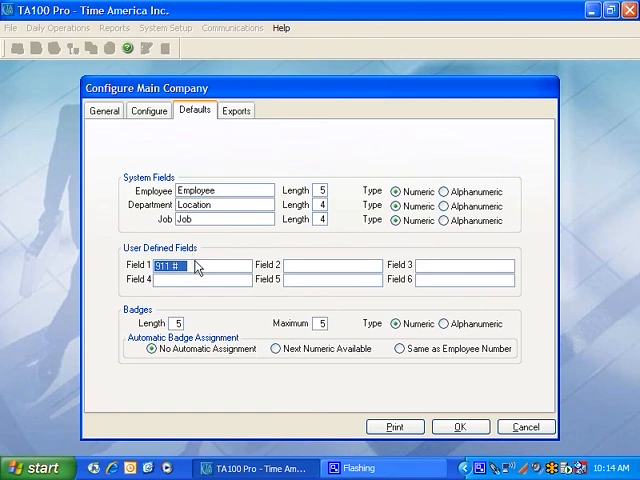
mouse_move(196, 332)
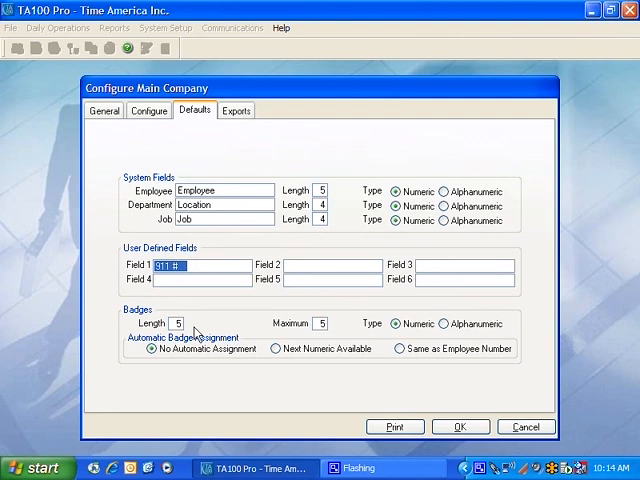
Set automatic badge assignment to Same as Employee Number, with badge length and maximum 5.
left_click(178, 323)
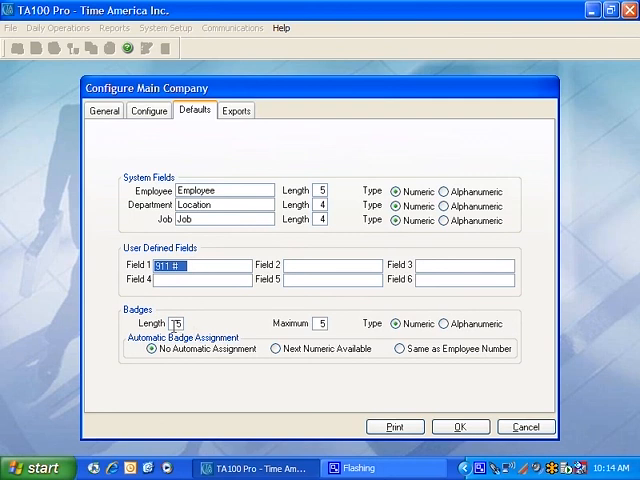
left_click(178, 323)
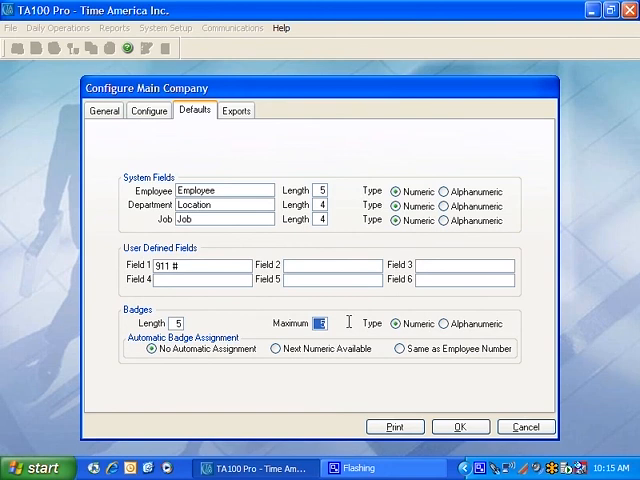
mouse_move(380, 320)
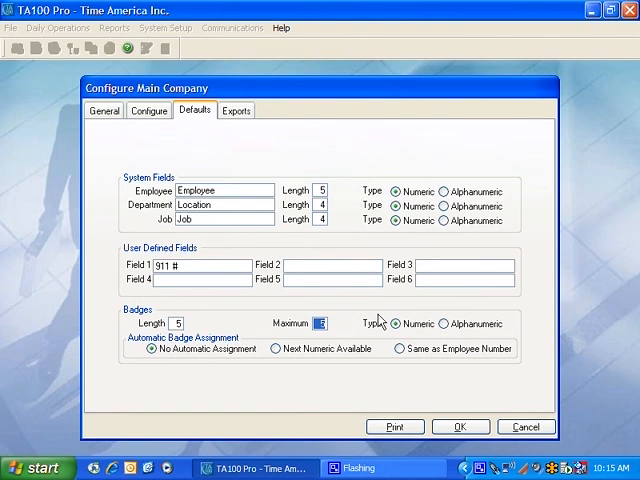
mouse_move(485, 328)
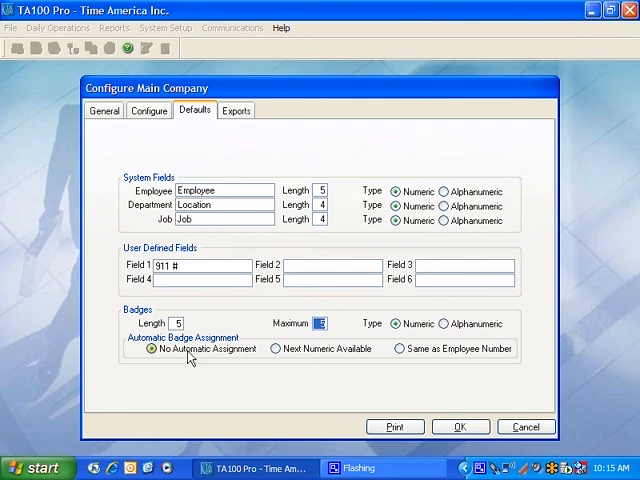
mouse_move(221, 356)
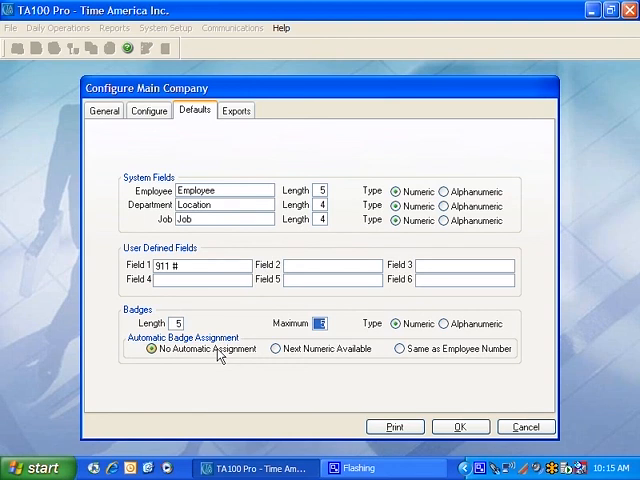
left_click(273, 348)
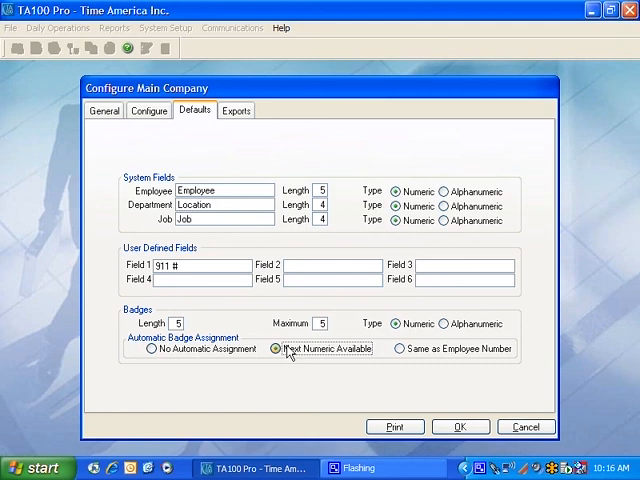
left_click(399, 348)
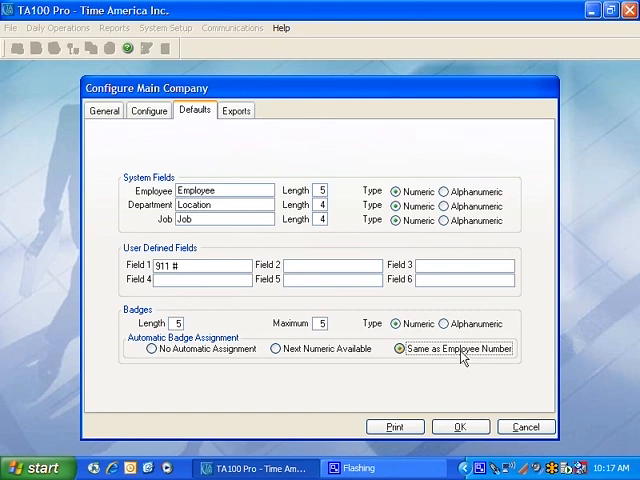
Browse the payroll package list on the Exports tab, with NONE still selected.
left_click(236, 110)
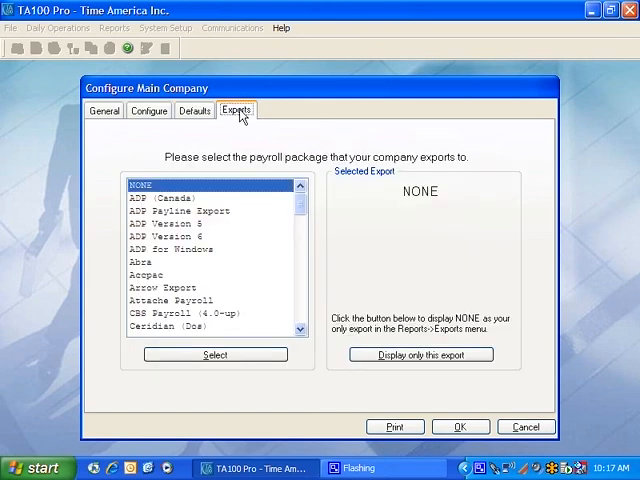
scroll("down", 3)
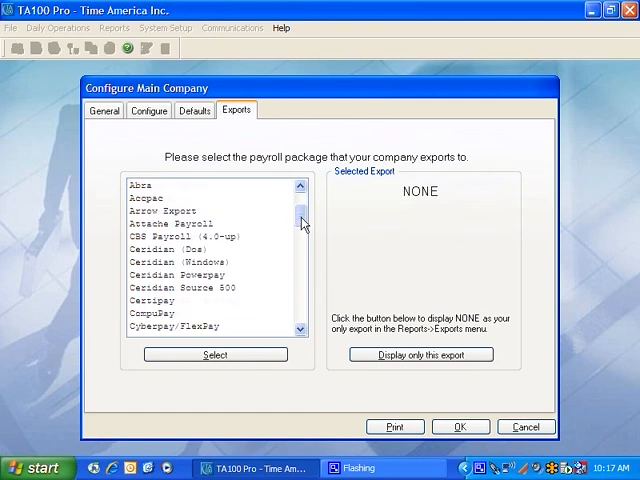
scroll("down", 3)
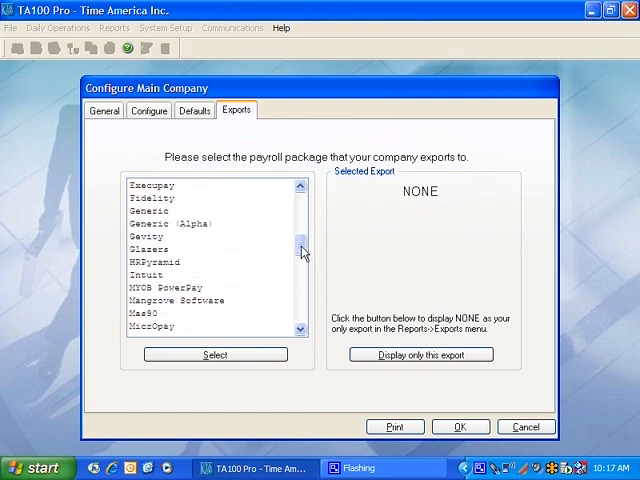
scroll("down", 3)
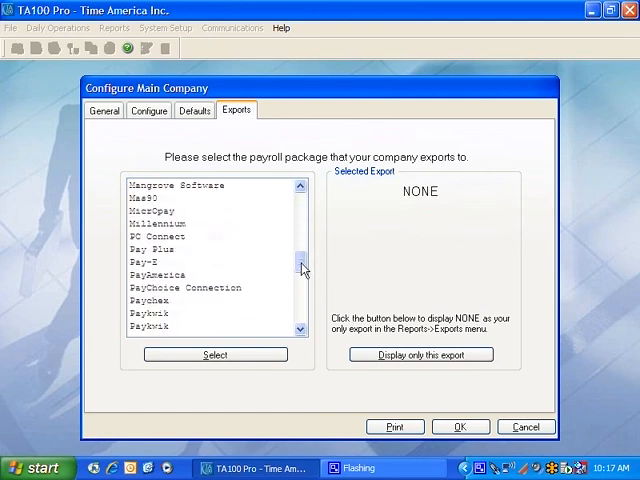
scroll("down", 3)
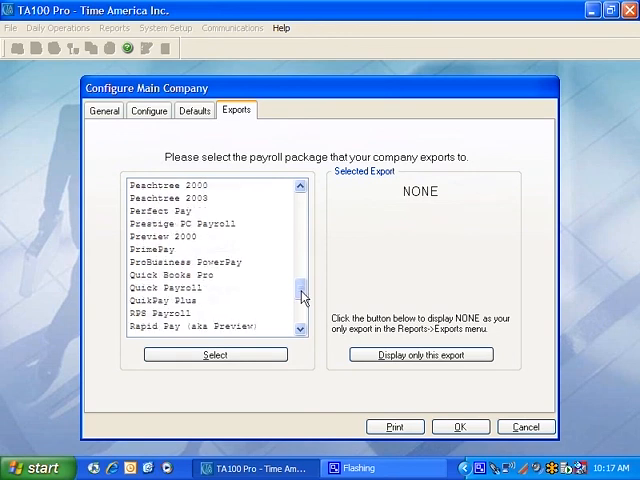
scroll("down", 3)
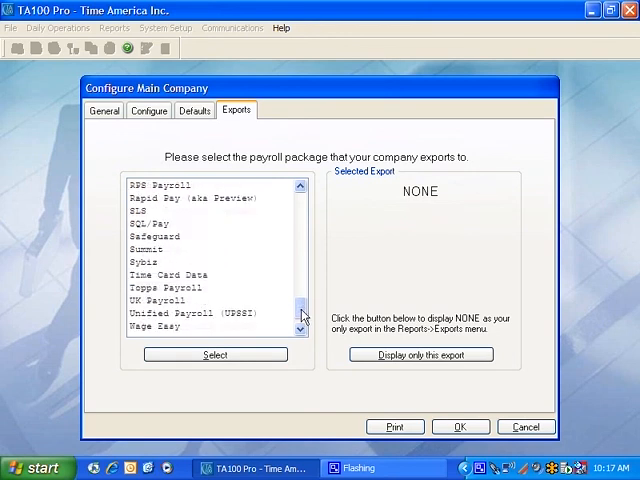
scroll("down", 3)
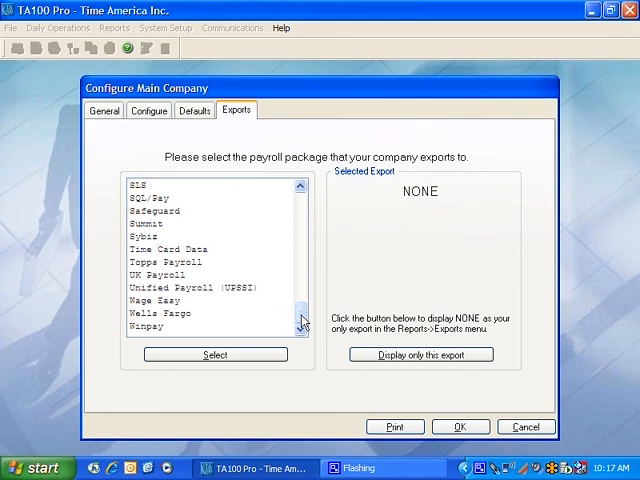
scroll("up", 3)
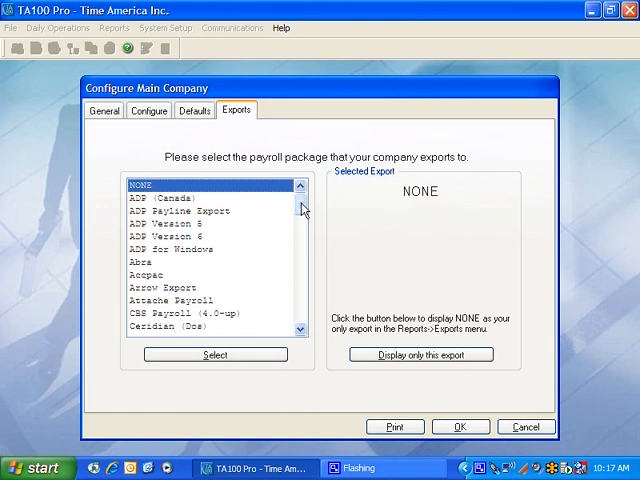
scroll("down", 3)
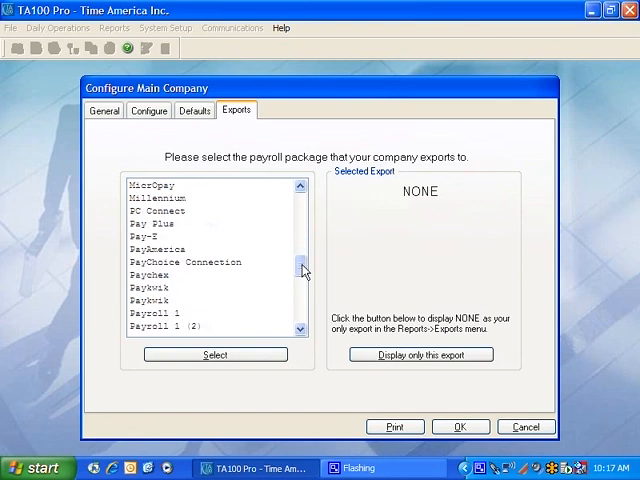
scroll("down", 3)
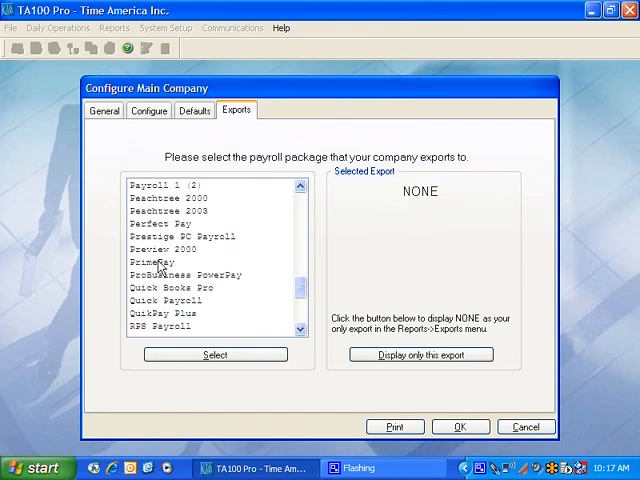
Select PrimePay as the export, set it as the only displayed export, and confirm.
left_click(155, 262)
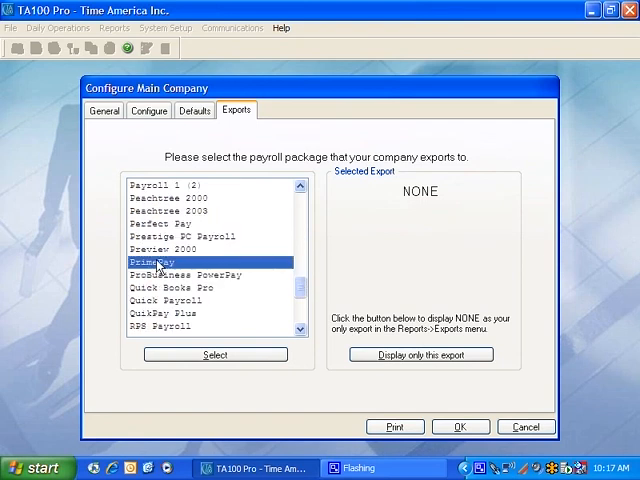
left_click(215, 354)
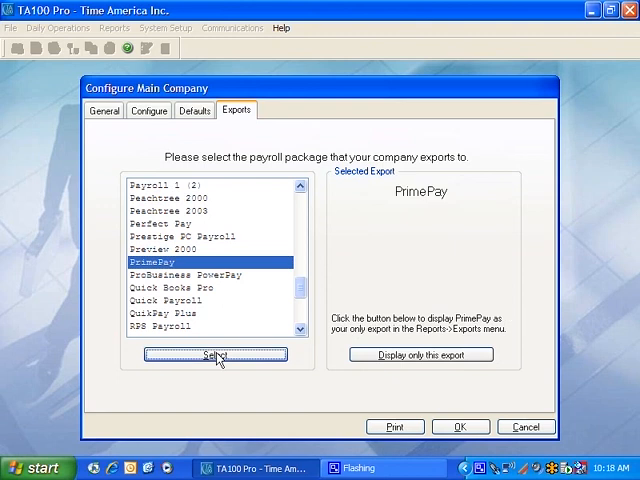
mouse_move(483, 227)
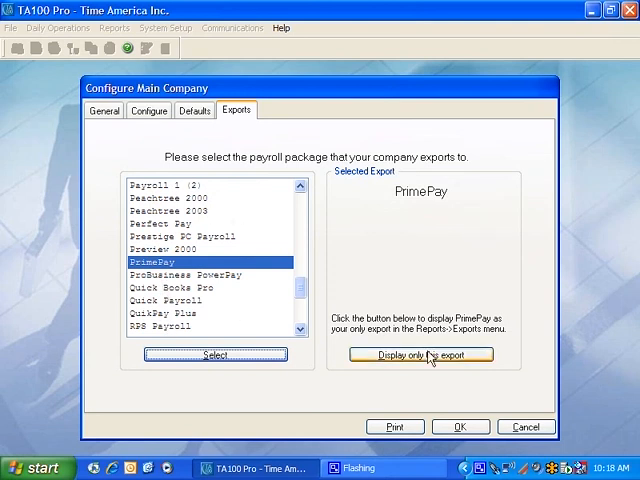
left_click(421, 355)
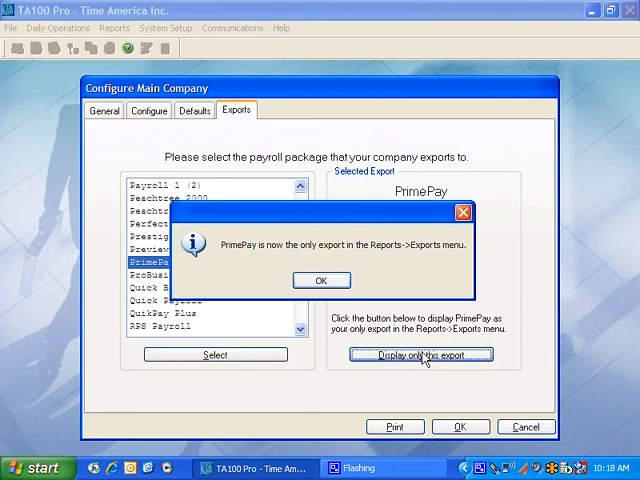
left_click(321, 280)
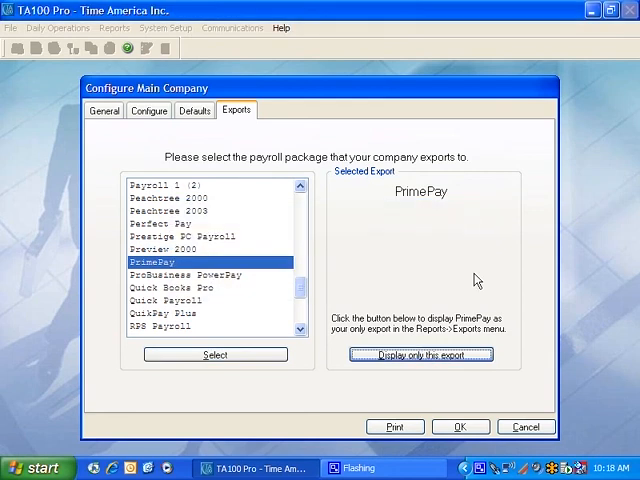